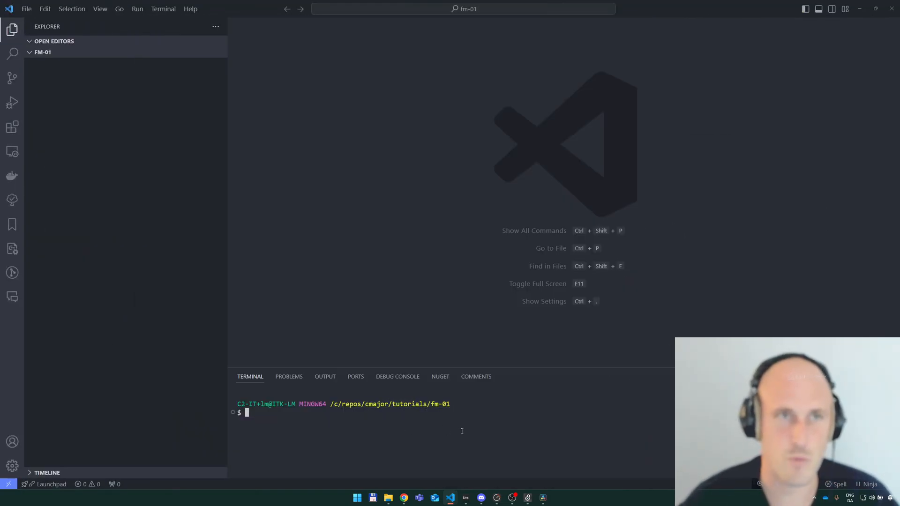
# - Find the Cmajor Tools extension in the Extensions view and confirm it is installed
pyautogui.click(12, 127)
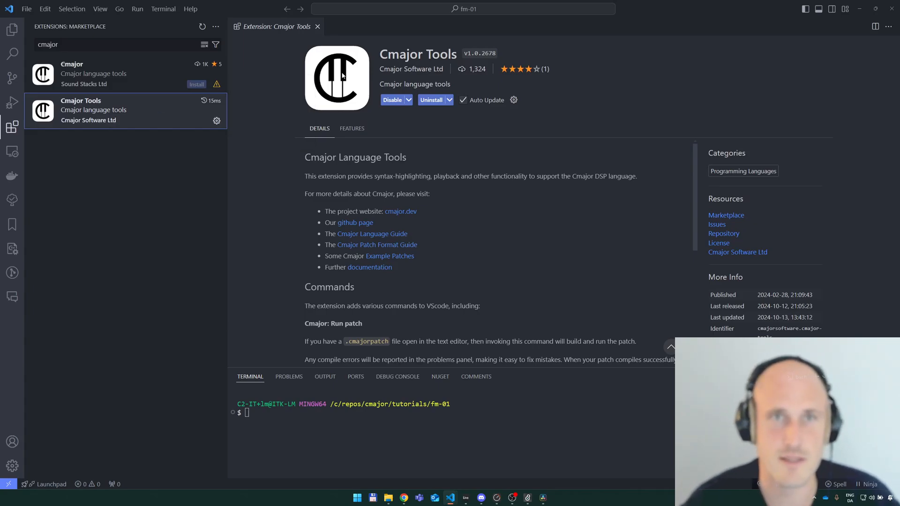
pyautogui.press('ctrl+shift+p')
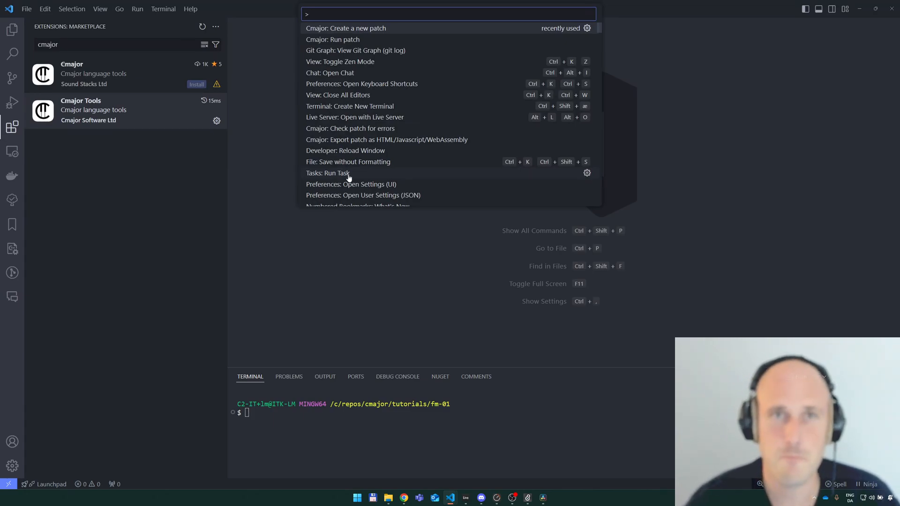
# - Create a new Cmajor patch named fm-01 without a GUI
pyautogui.click(346, 28)
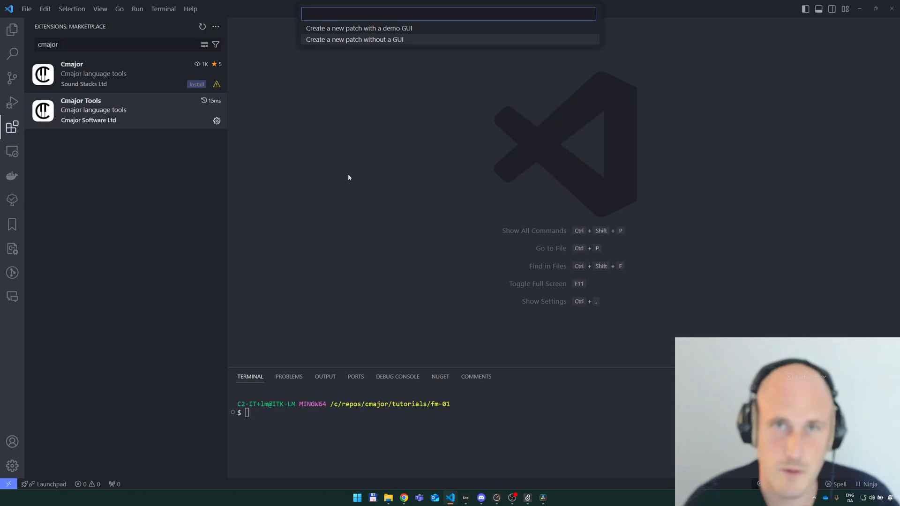
pyautogui.click(354, 39)
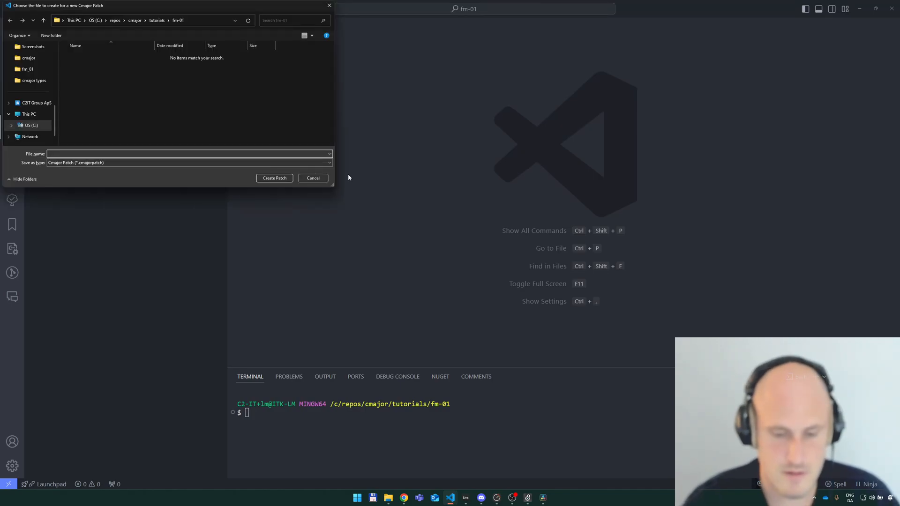
pyautogui.write('fm-01')
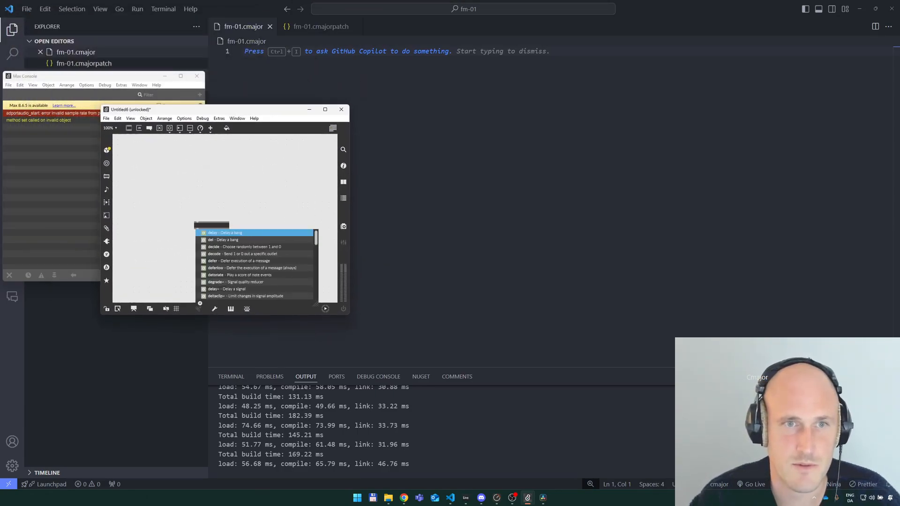
# - Add a dac~ object to the untitled Max patcher and reposition it
pyautogui.write('dac~ 1')
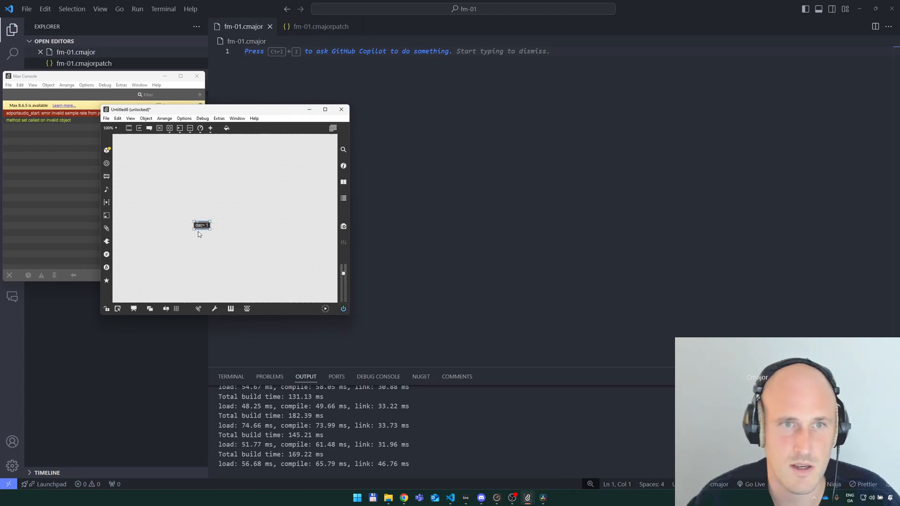
pyautogui.moveTo(201, 224); pyautogui.dragTo(204, 237)
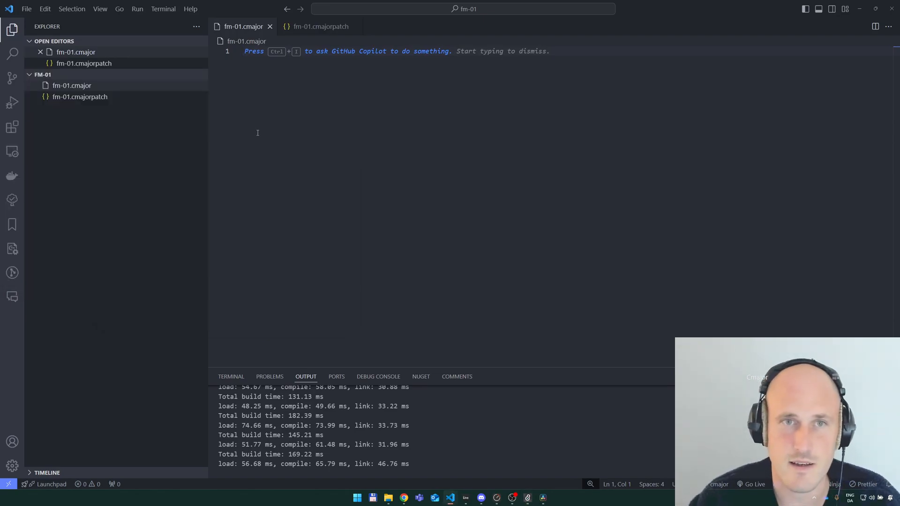
# - Write a graph Main [[main]] block with a float output stream in fm-01.cmajor
pyautogui.write('gr')
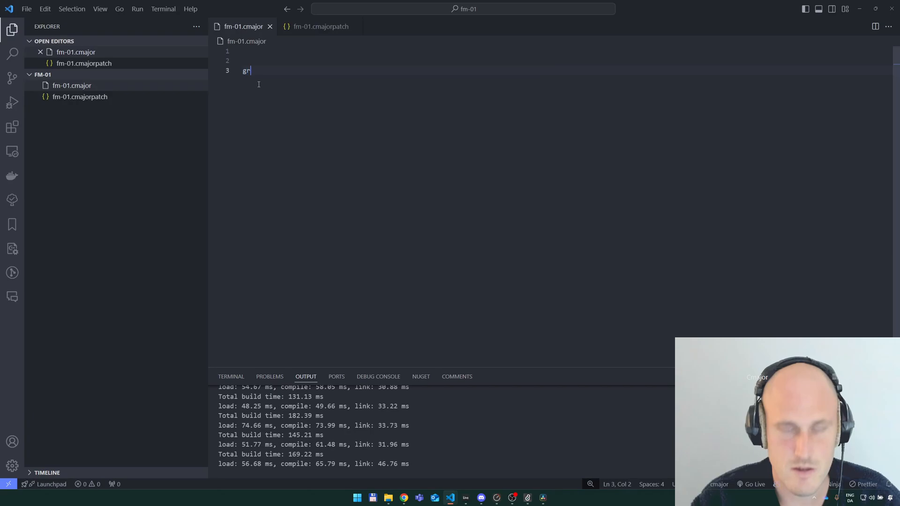
pyautogui.write('aph Main [[main')
pyautogui.write('{')
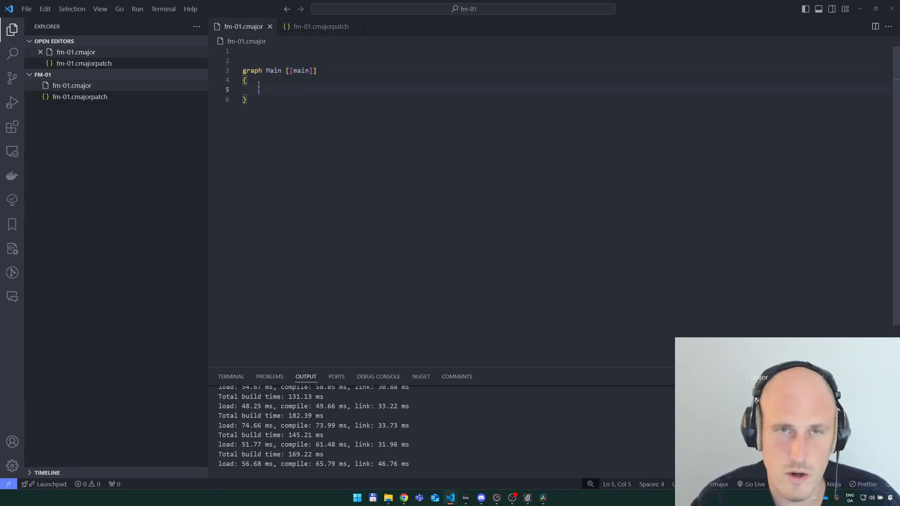
pyautogui.write('output stream')
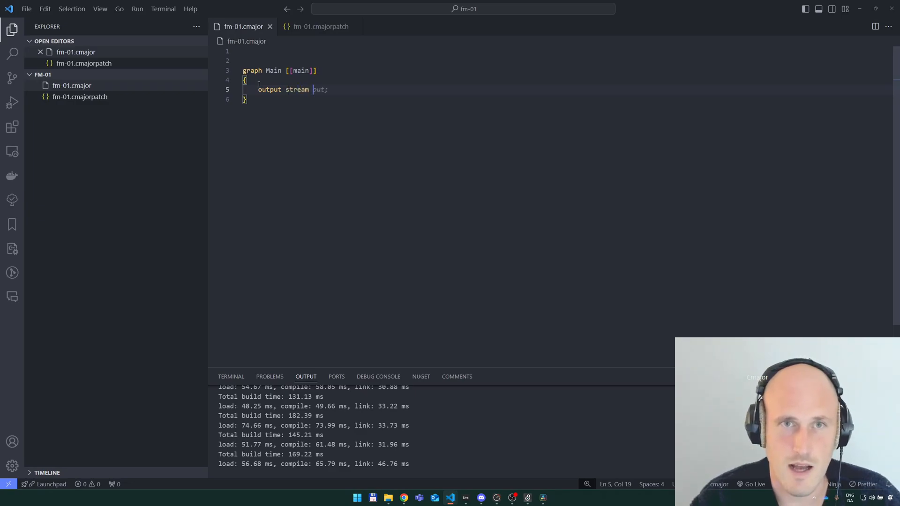
pyautogui.write('float')
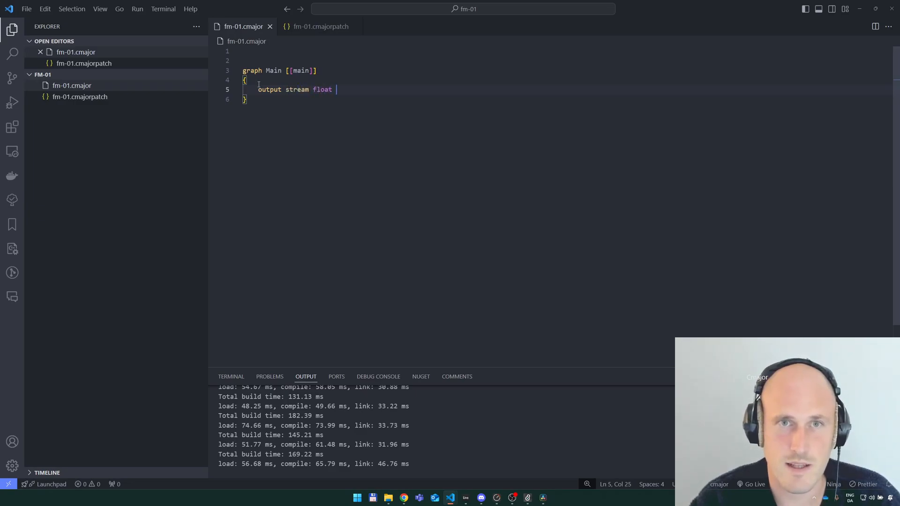
pyautogui.write('x;')
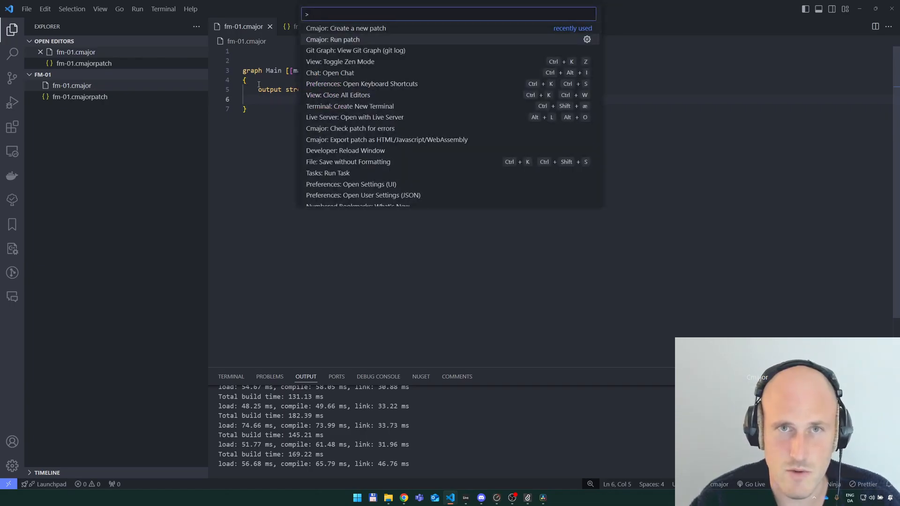
# - Run the fm-01 patch with 'Cmajor: Run patch'
pyautogui.click(333, 39)
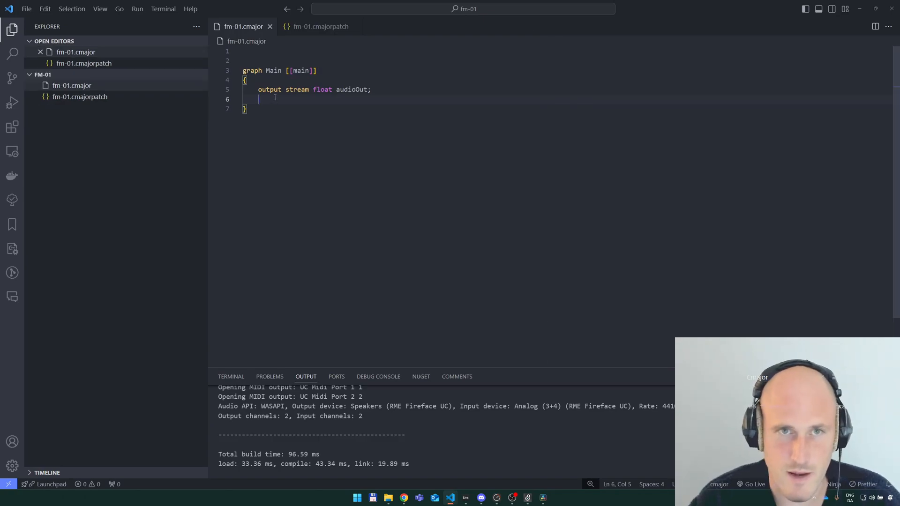
# - Add a node block declaring oscillator as std::oscillators::Sine(float, 440.0f)
pyautogui.write('node')
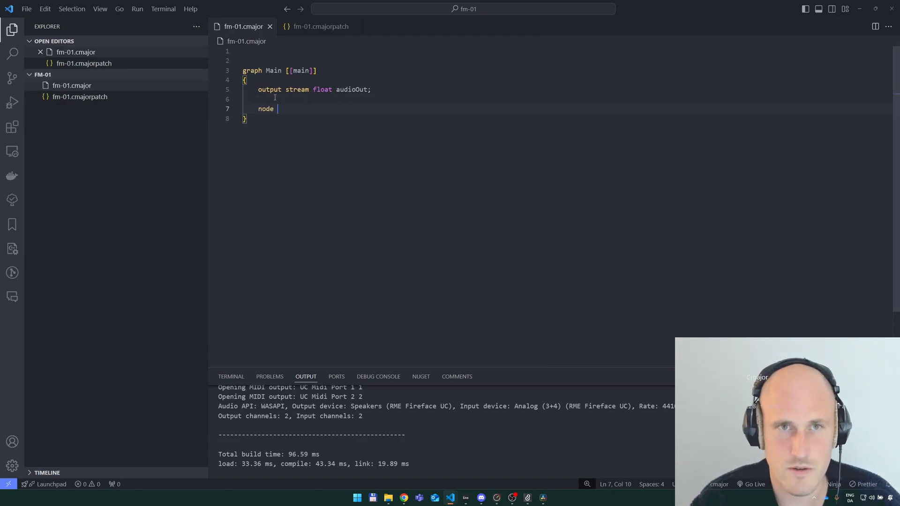
pyautogui.write('{')
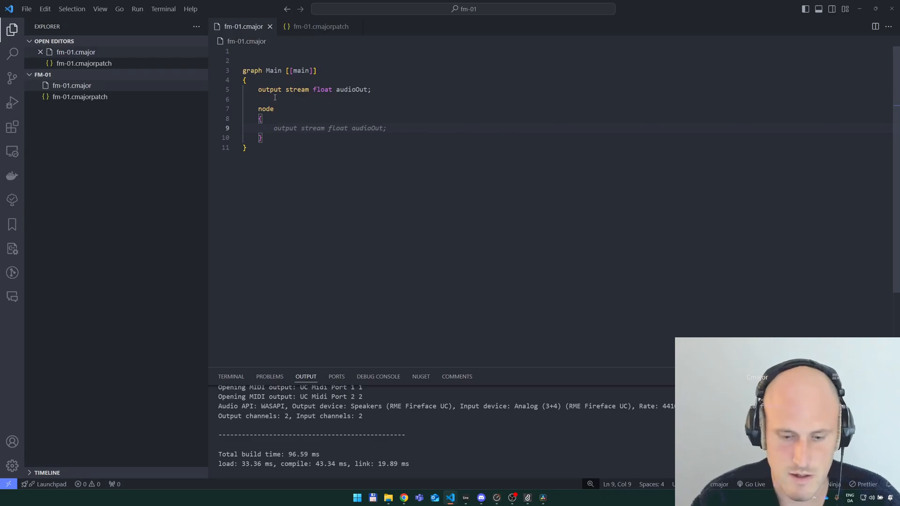
pyautogui.write('sdfsd')
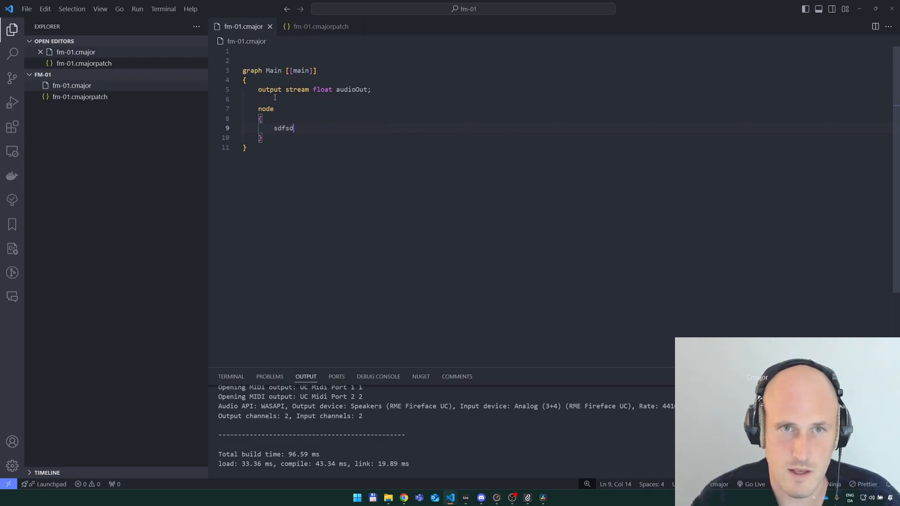
pyautogui.write('oscilla')
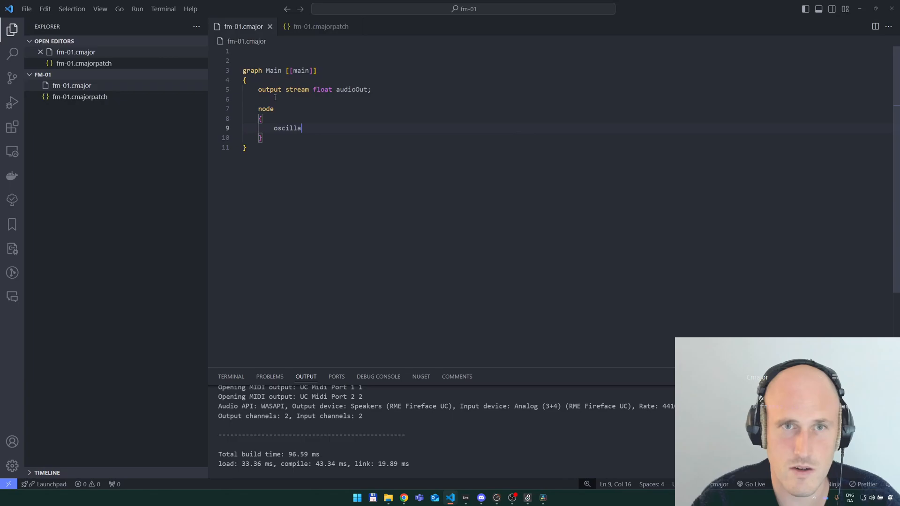
pyautogui.write('tor = 0.0;')
pyautogui.write('cycle~')
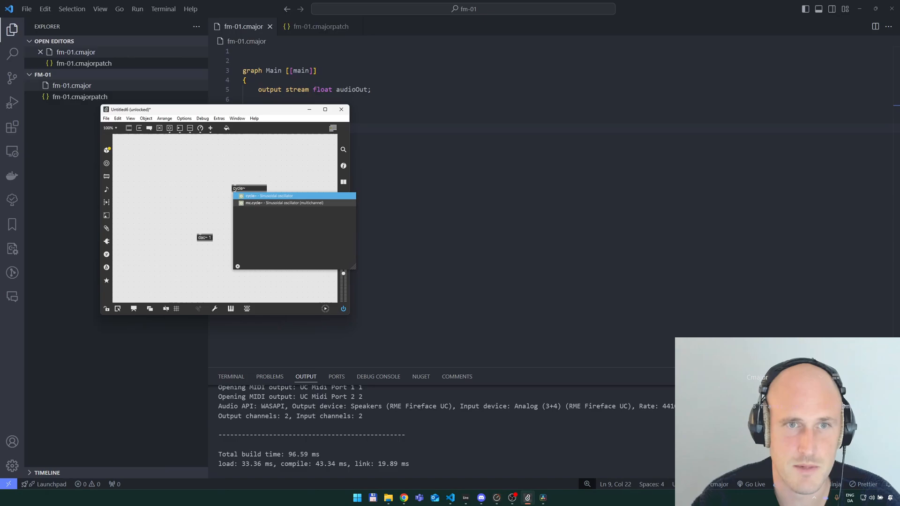
# - Select the Sine oscillator type name in the editor to look it up
pyautogui.click(270, 196)
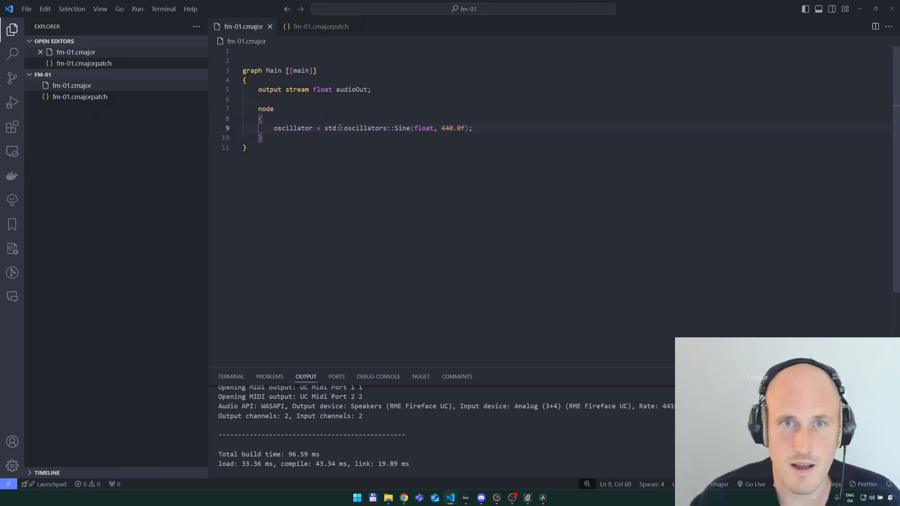
pyautogui.click(329, 128)
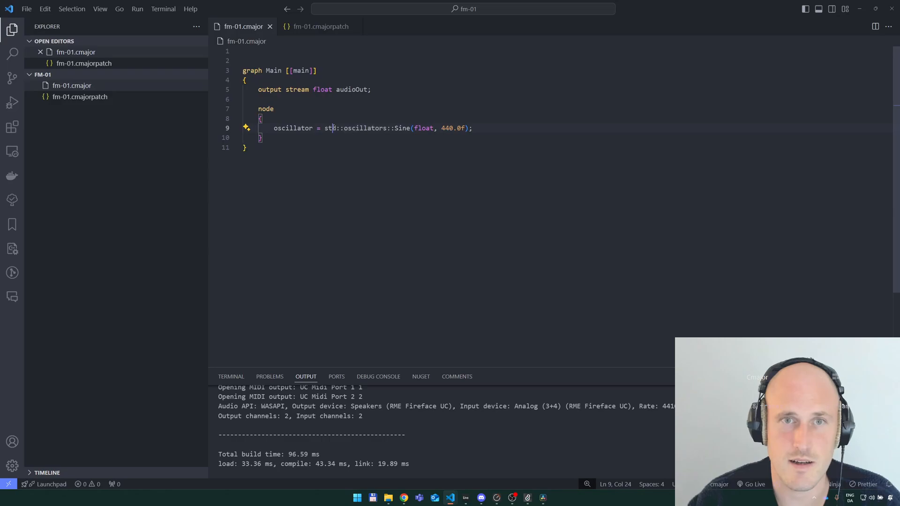
pyautogui.doubleClick(365, 128)
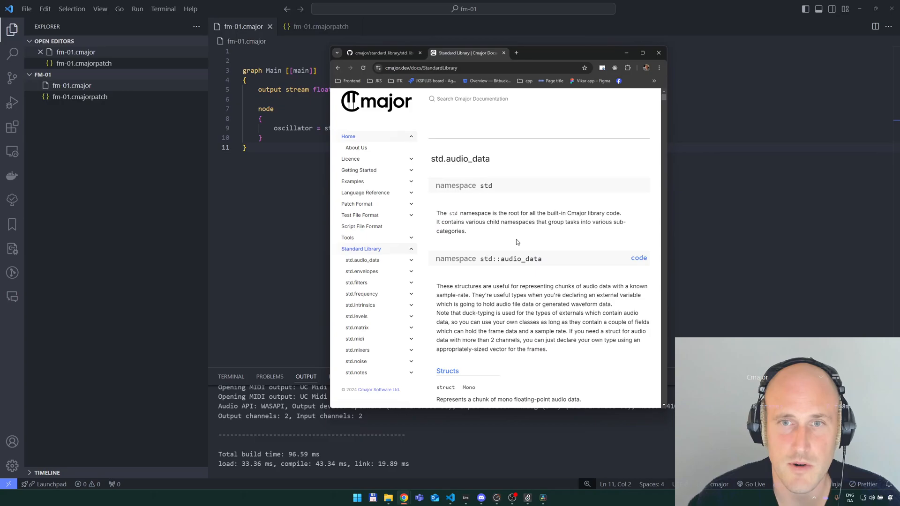
# - Find std::oscillators::Sine in the docs and inspect its FrameType and 440.0f default
pyautogui.press('ctrl+f')
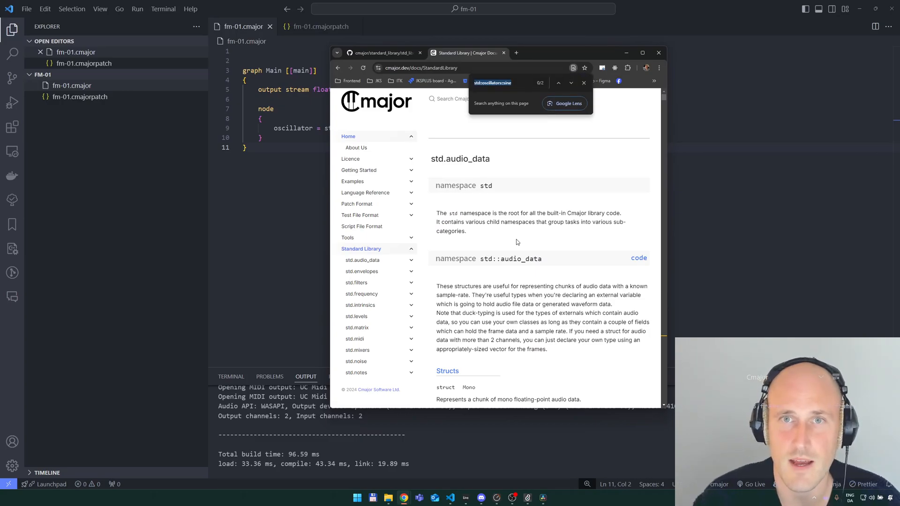
pyautogui.click(571, 82)
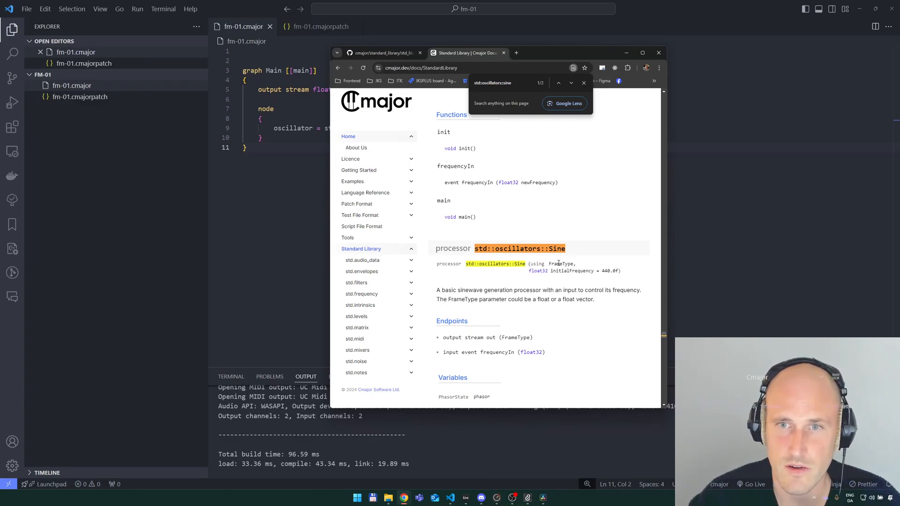
pyautogui.doubleClick(562, 264)
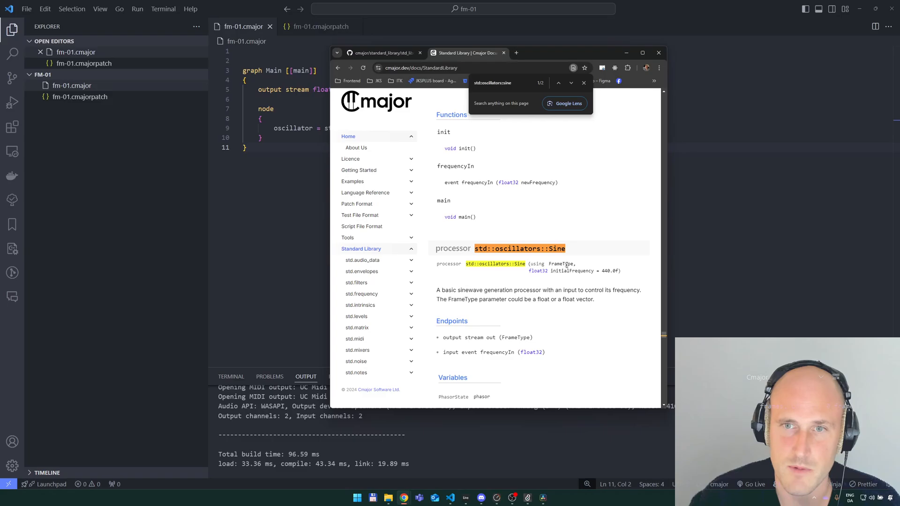
pyautogui.doubleClick(562, 263)
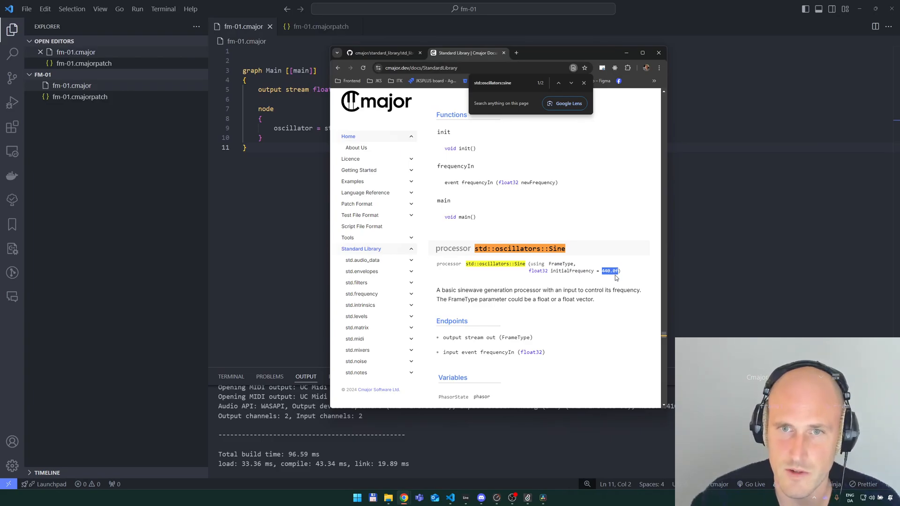
pyautogui.moveTo(557, 281)
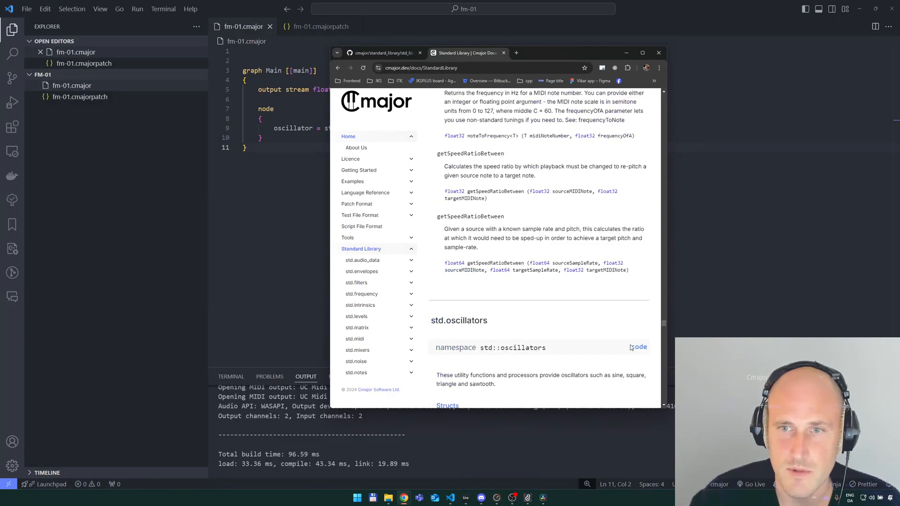
# - Open the oscillators library source on GitHub and inspect Sine's FrameType parameter
pyautogui.click(639, 347)
pyautogui.write('sine')
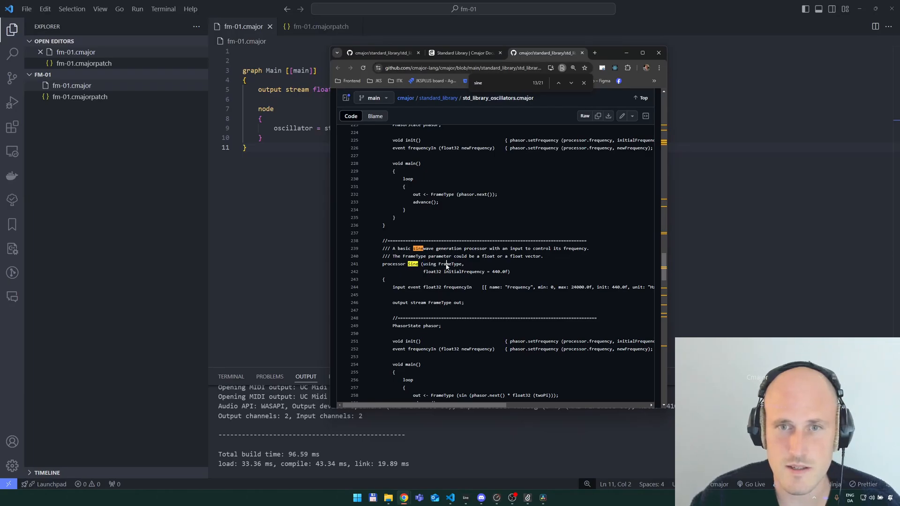
pyautogui.doubleClick(450, 263)
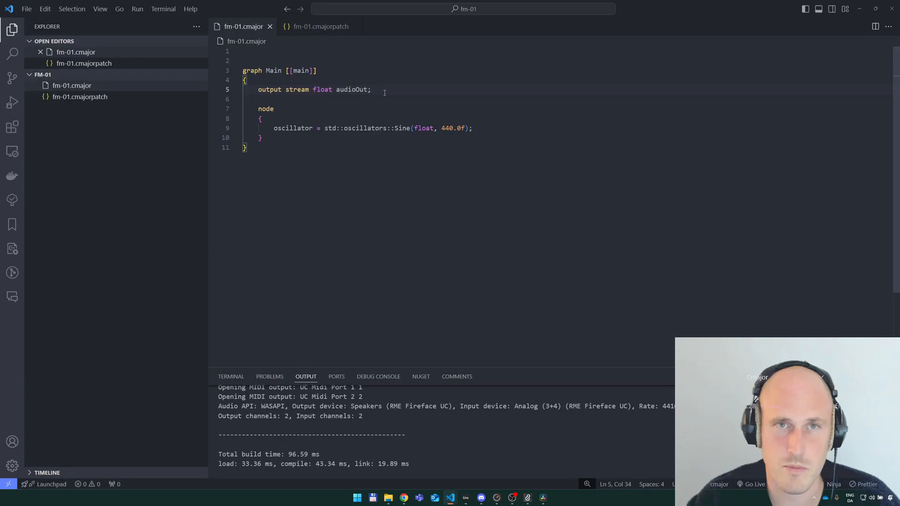
# - Add a connection block sending oscillator.out scaled by 0.01f to audioOut
pyautogui.click(279, 138)
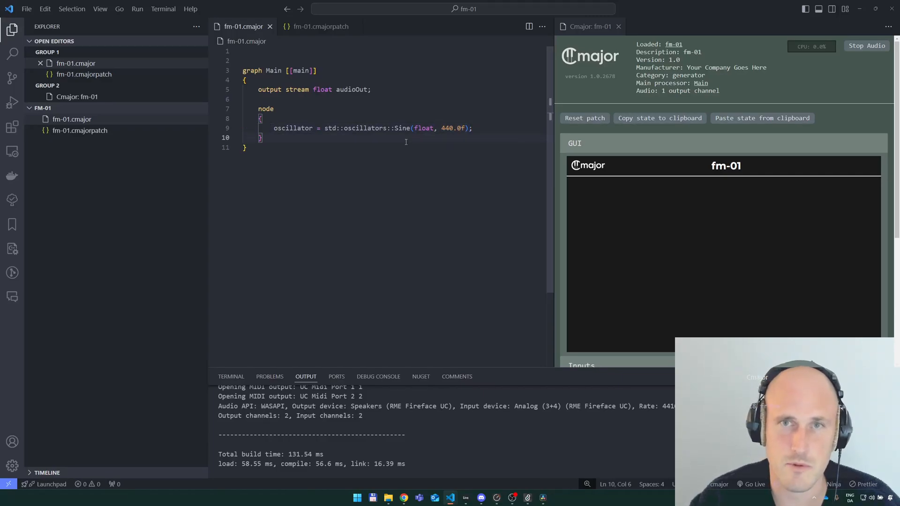
pyautogui.click(619, 27)
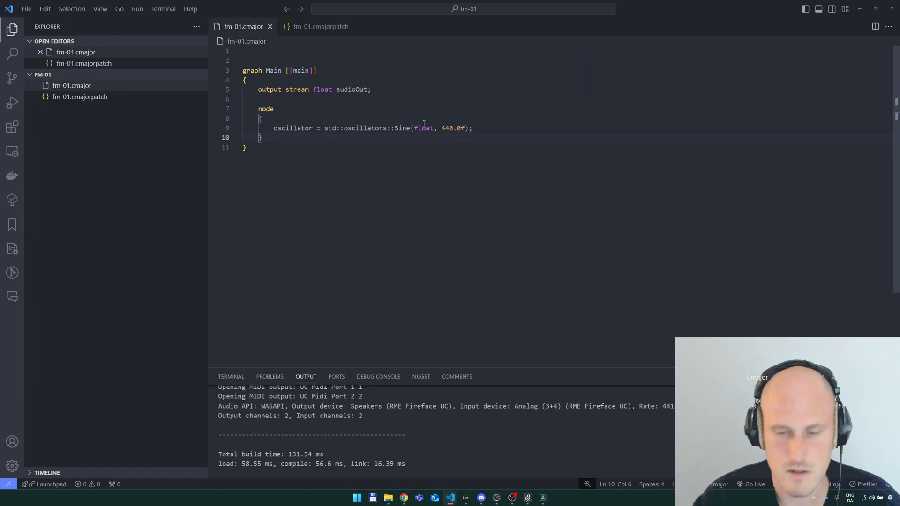
pyautogui.write('connection')
pyautogui.write('oscillator.out')
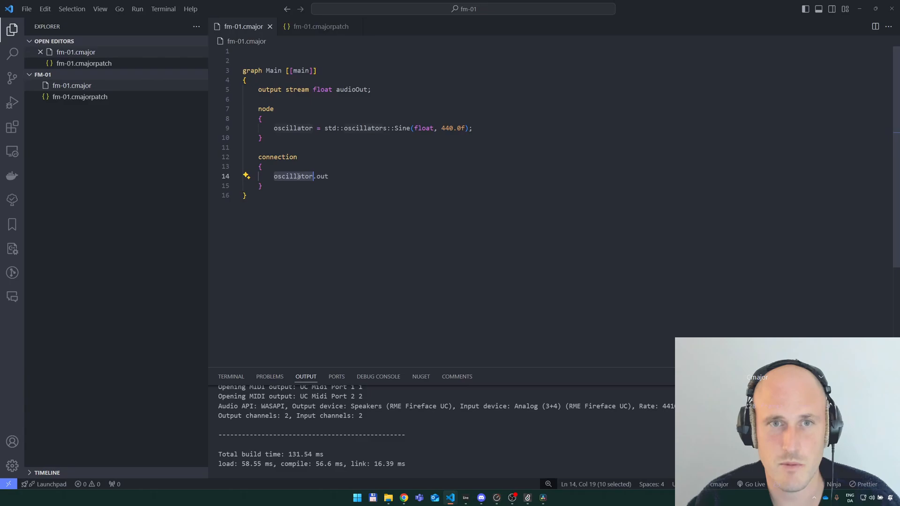
pyautogui.click(350, 89)
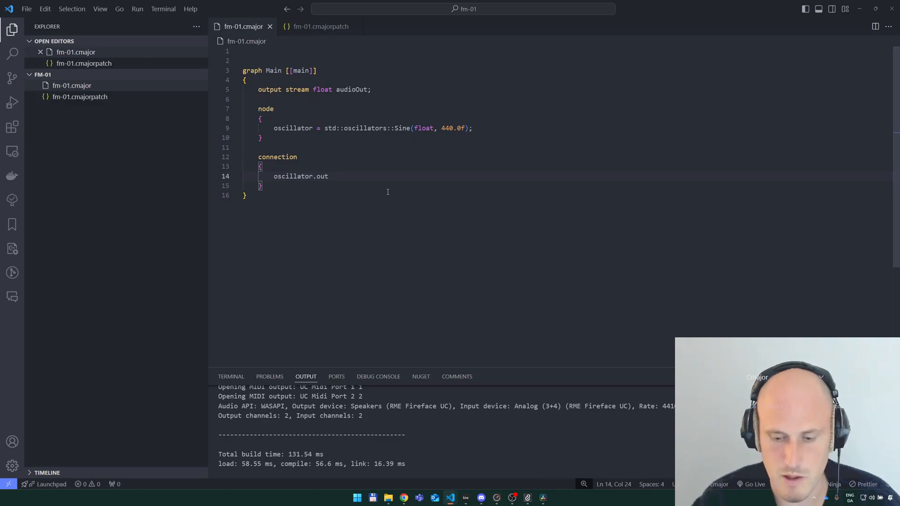
pyautogui.write('* 0.5f => audioOut;')
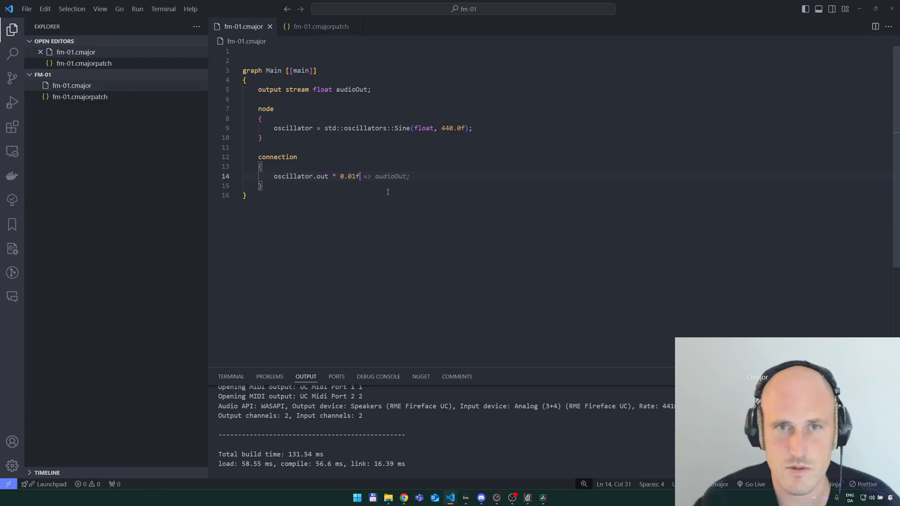
pyautogui.write('-<')
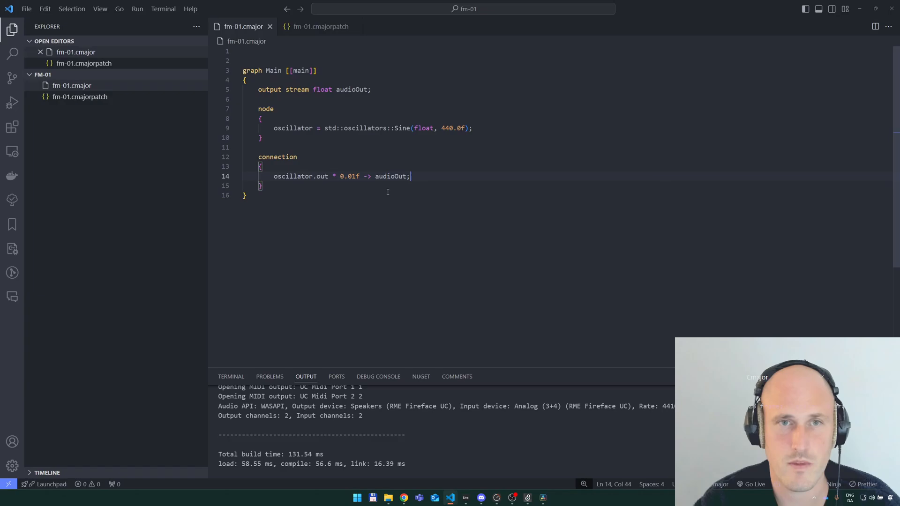
# - Run the fm-01 patch and then close the player
pyautogui.press('ctrl+shift+p')
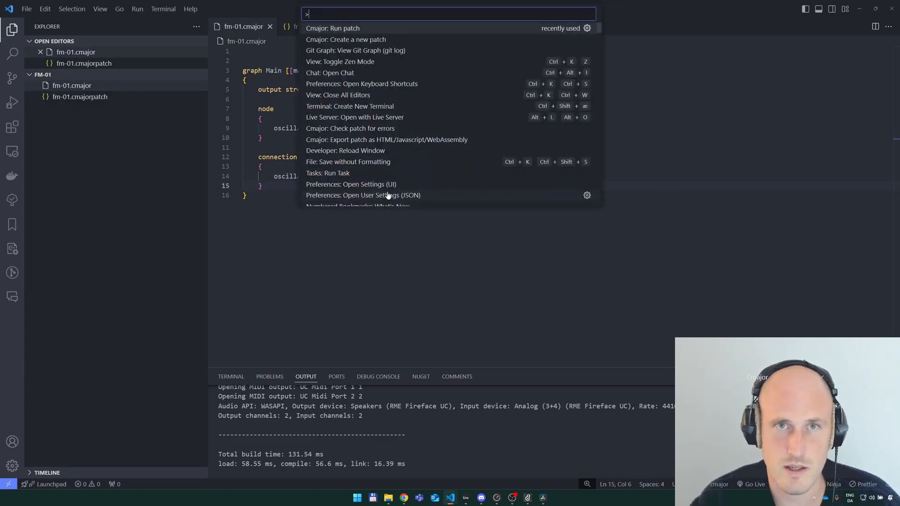
pyautogui.click(333, 27)
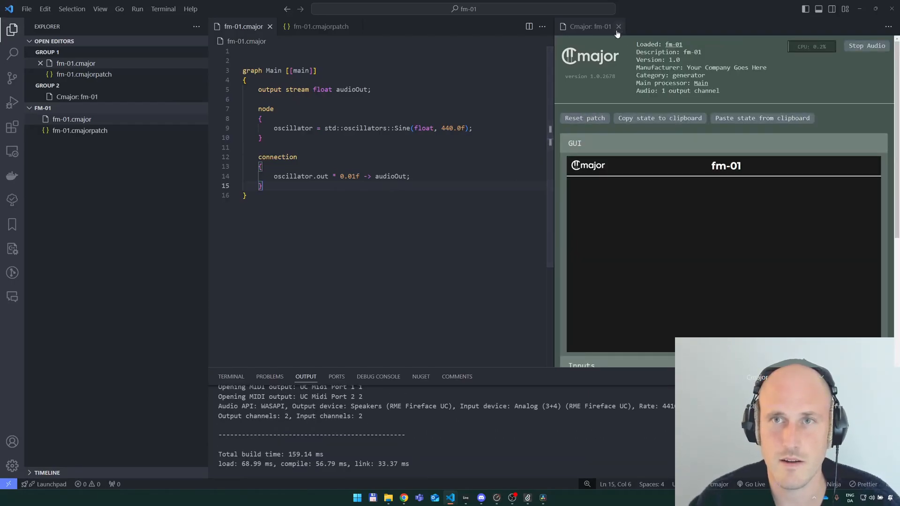
pyautogui.press('alt+tab')
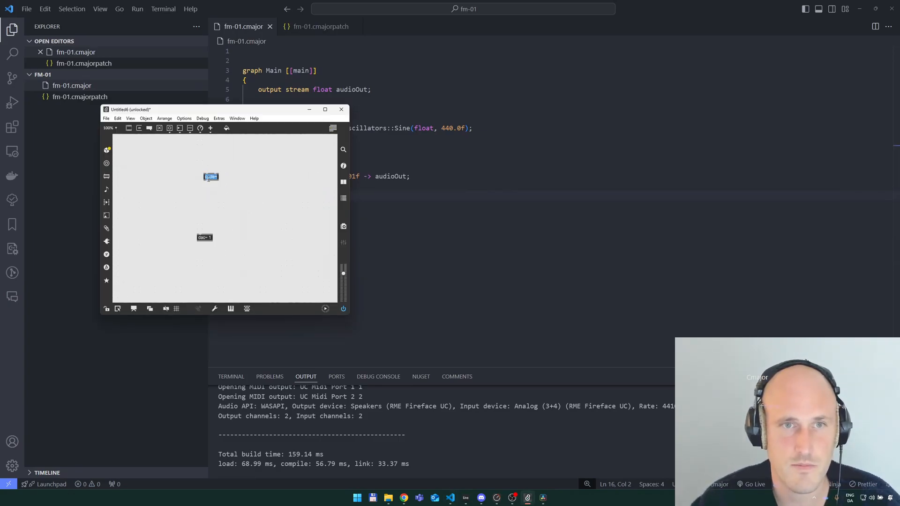
# - Create cycle~ 440 and *~ 0.01 objects and chain them into dac~
pyautogui.write('440')
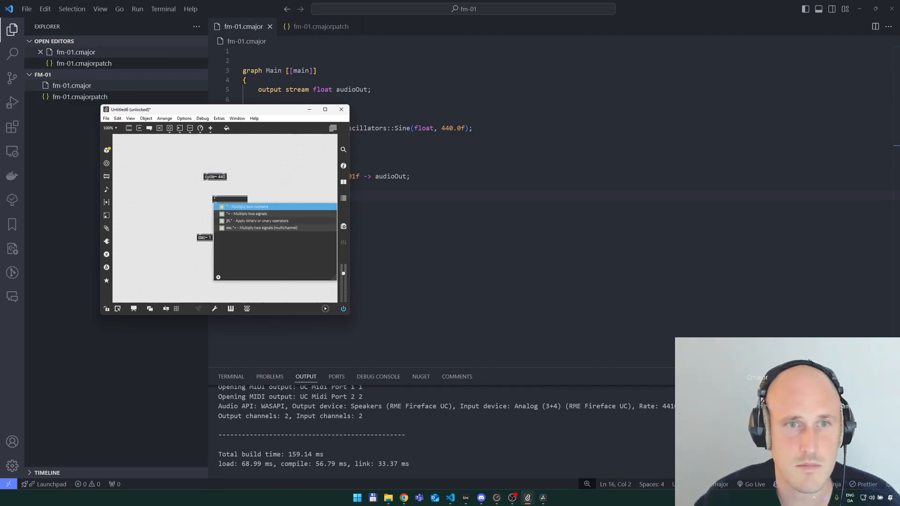
pyautogui.click(247, 206)
pyautogui.write('~ 0.01')
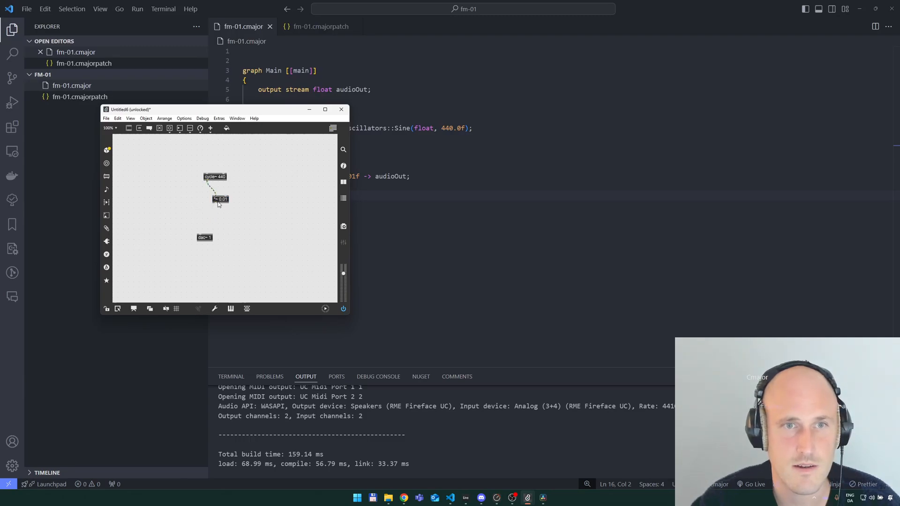
pyautogui.moveTo(220, 199); pyautogui.dragTo(218, 202)
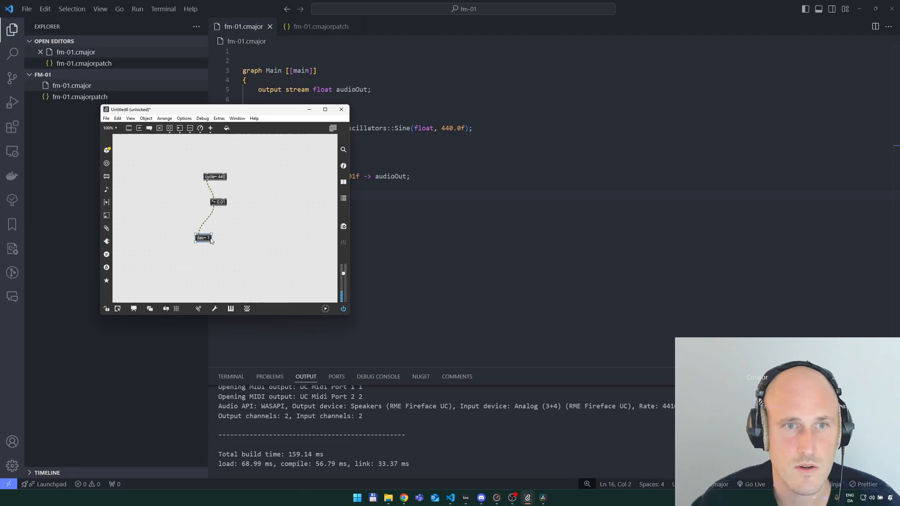
pyautogui.click(204, 238)
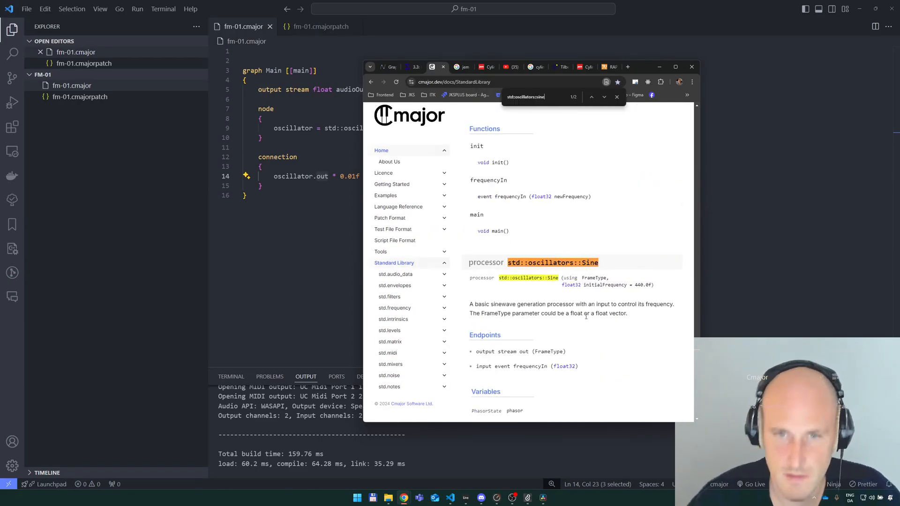
# - Double-click to bring up a fresh, empty Max patcher
pyautogui.doubleClick(484, 351)
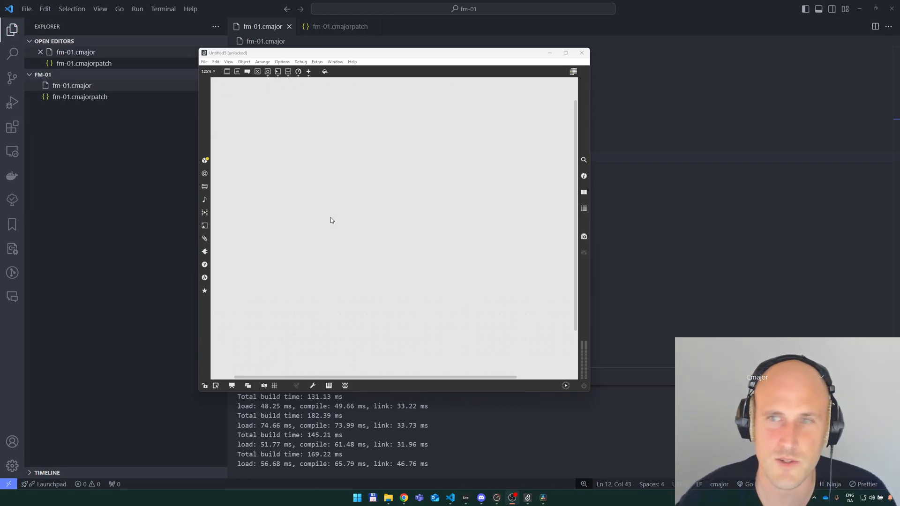
pyautogui.moveTo(321, 213)
pyautogui.write('live.')
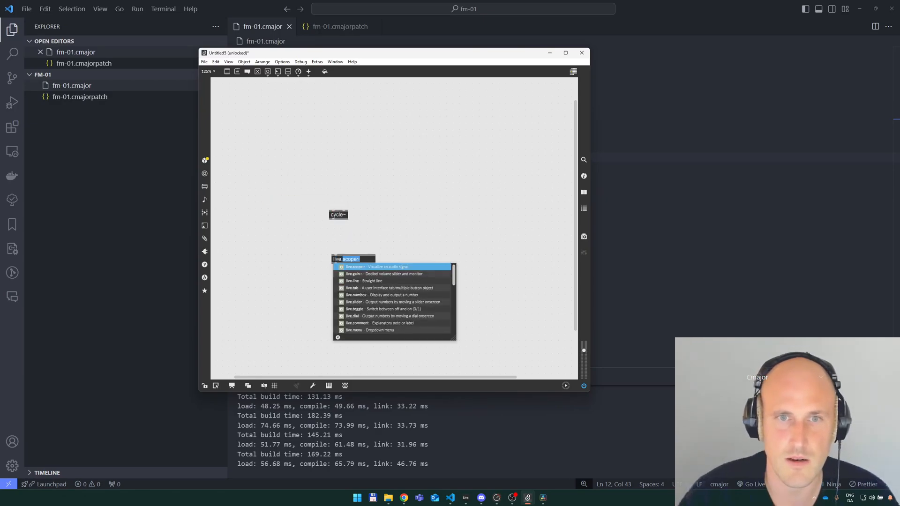
# - Add a live.scope~ and a sig~ object, and enter a 'modulator' comment
pyautogui.click(360, 266)
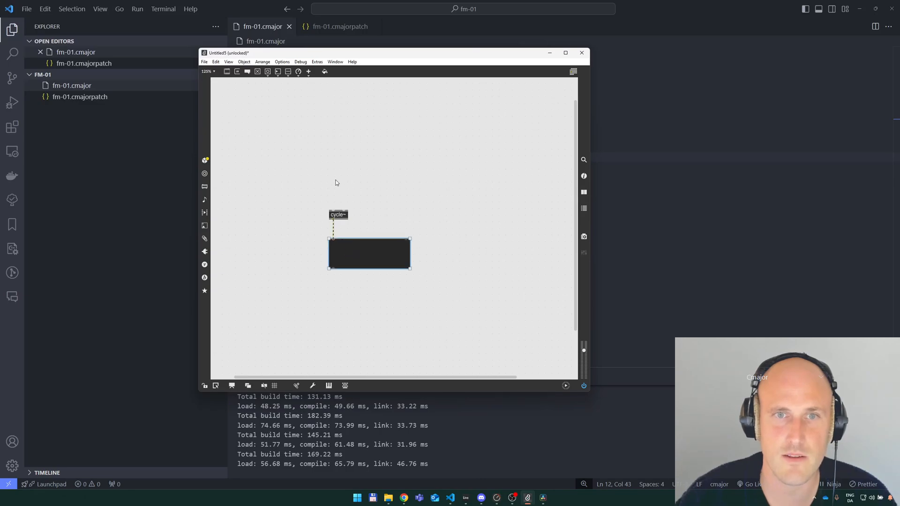
pyautogui.write('sig~ 1.')
pyautogui.click(339, 214)
pyautogui.write(' carrier')
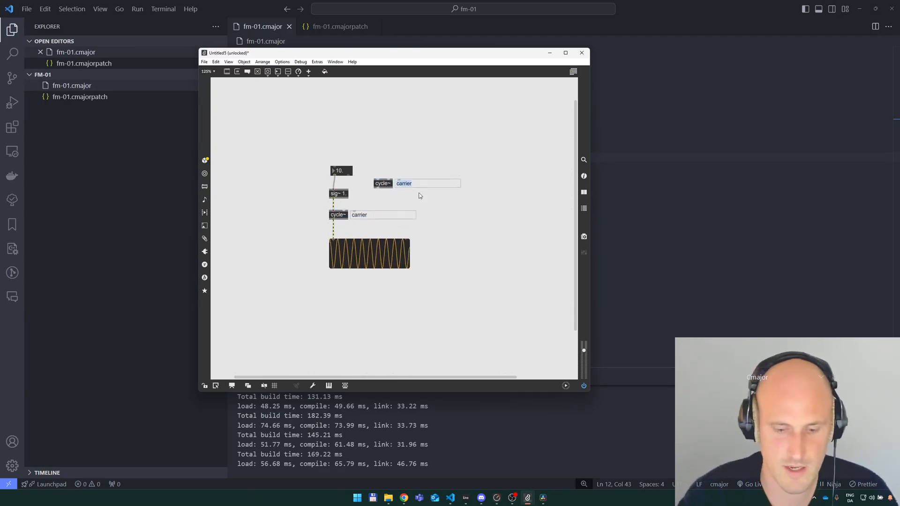
pyautogui.write('modulator')
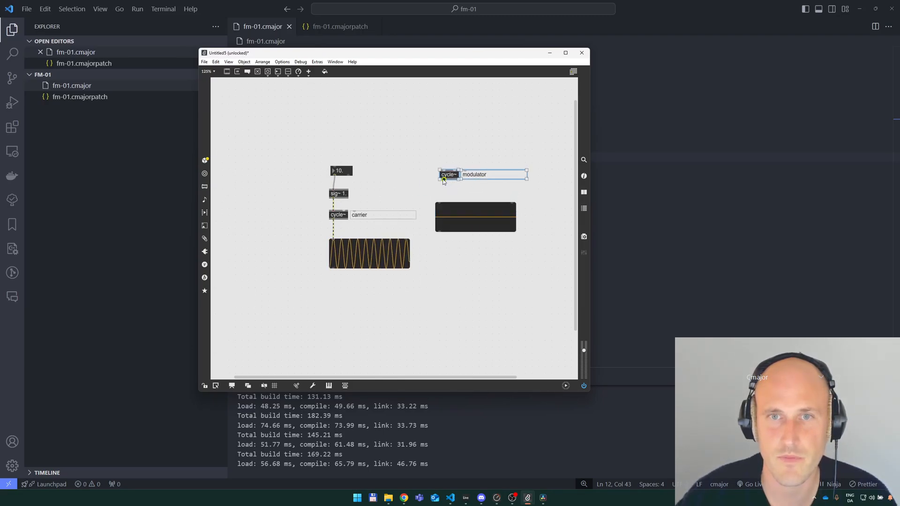
# - Select the modulator cycle~ object in the patcher
pyautogui.click(449, 174)
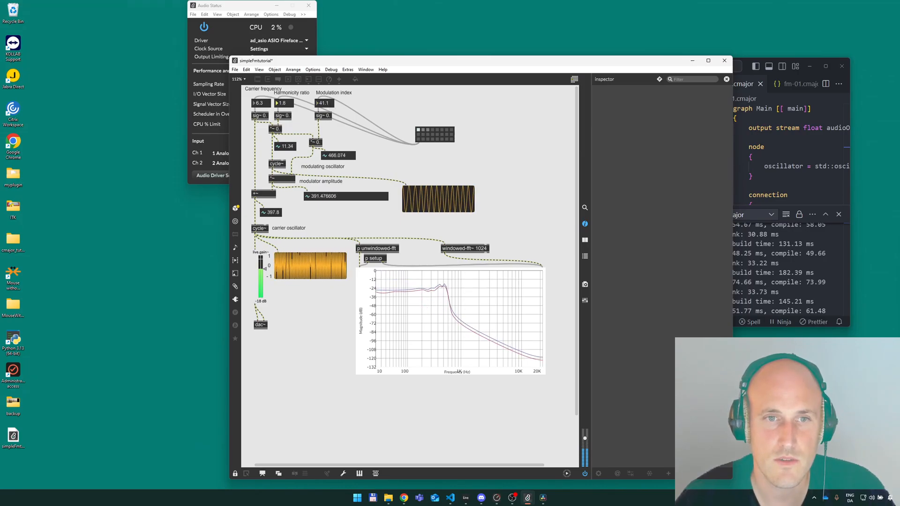
# - Drag a simpleFMtutorial number box toward carrier 8, harmonicity 8.15, index 1.1
pyautogui.moveTo(262, 273); pyautogui.dragTo(262, 293)
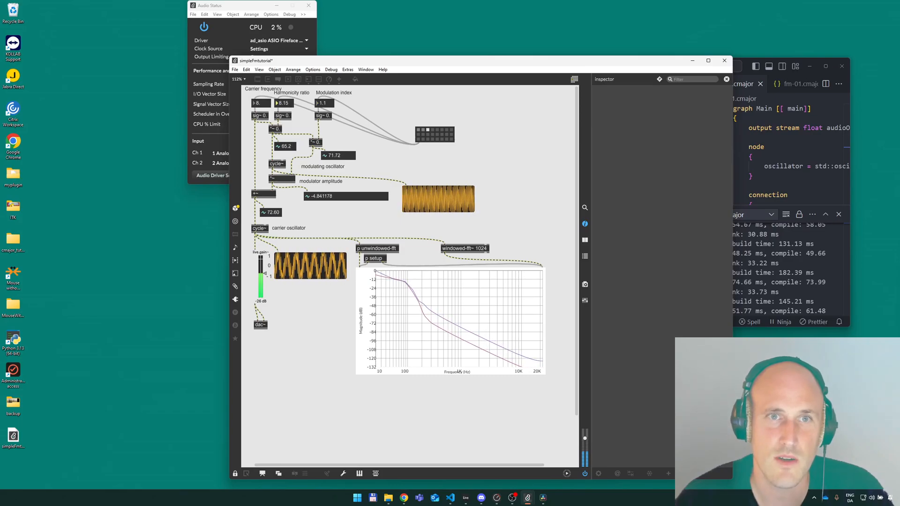
# - Drop harmonicity from 8.15 to 7.63 and raise modulation index from 1.1 to 2.81
pyautogui.moveTo(283, 103); pyautogui.dragTo(283, 92)
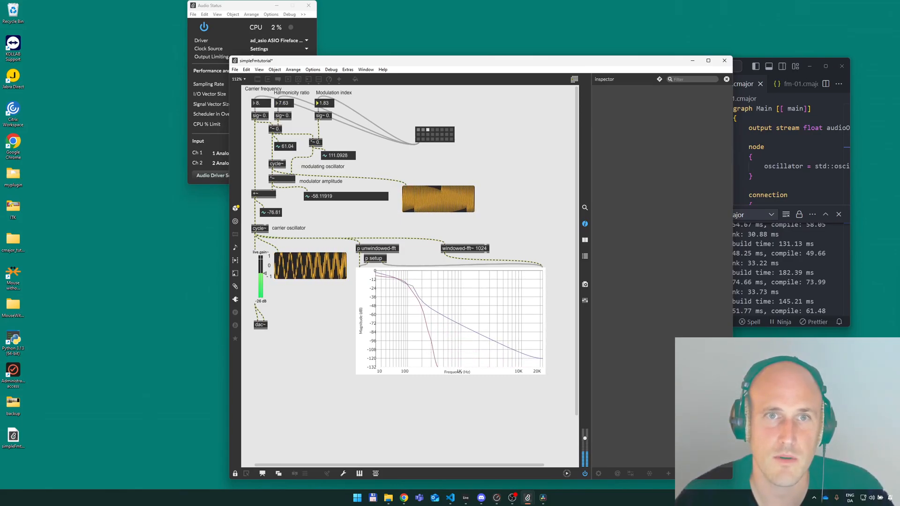
pyautogui.moveTo(325, 103); pyautogui.dragTo(325, 98)
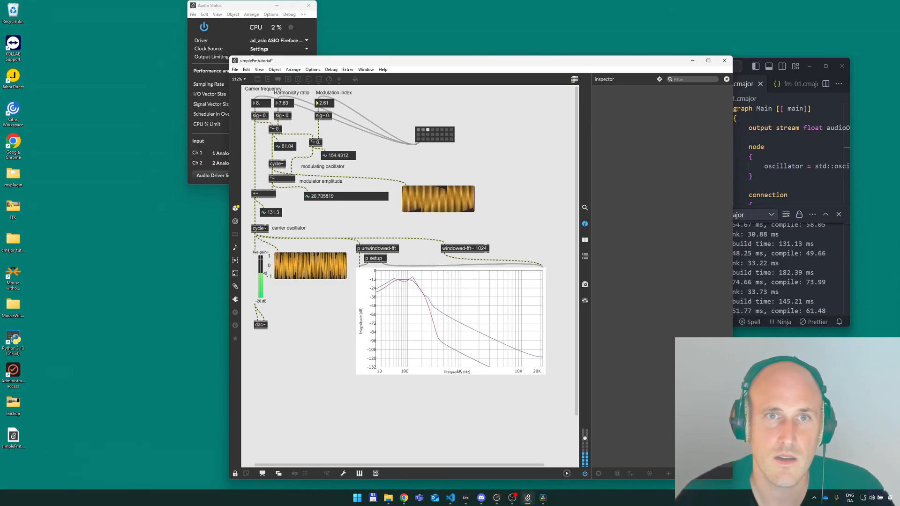